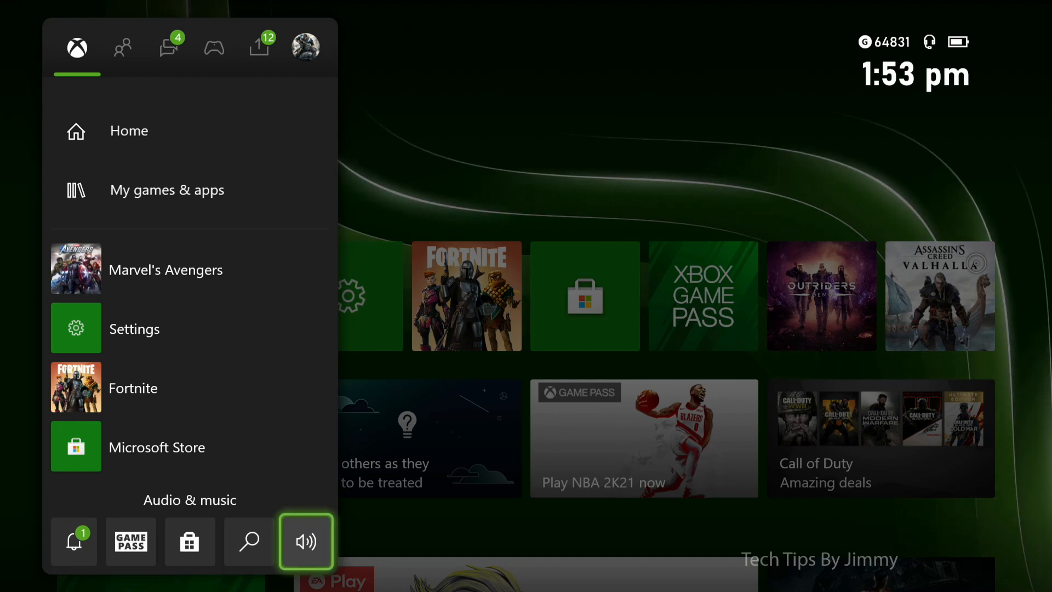
- Open the Audio & music panel from the speaker icon in the guide's bottom row
{"action": "left_click", "coordinate": [306, 542]}
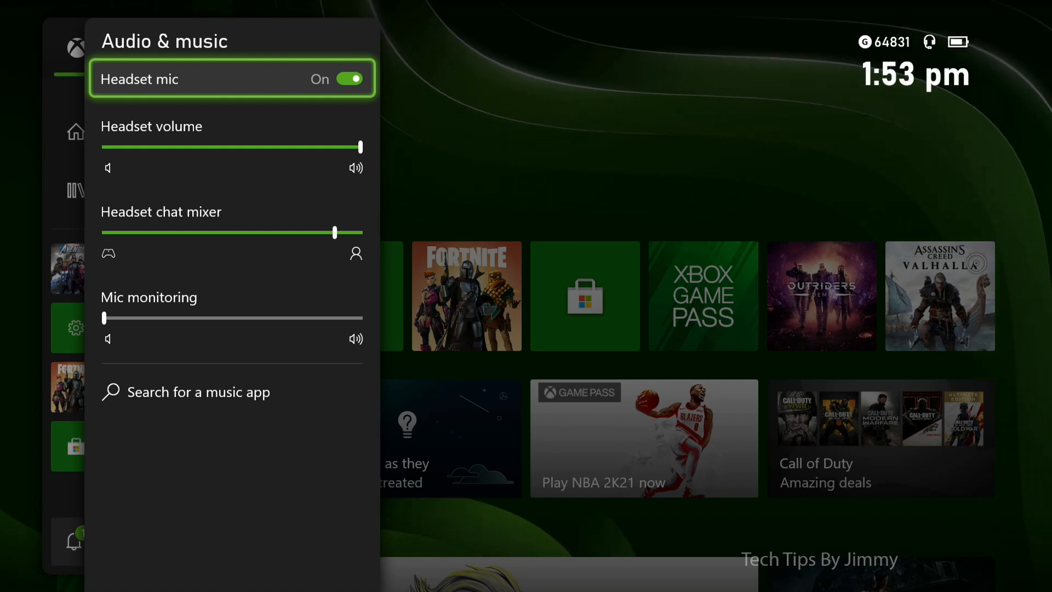
- Slide the Headset volume slider fully right to maximum
{"action": "key", "text": "DOWN"}
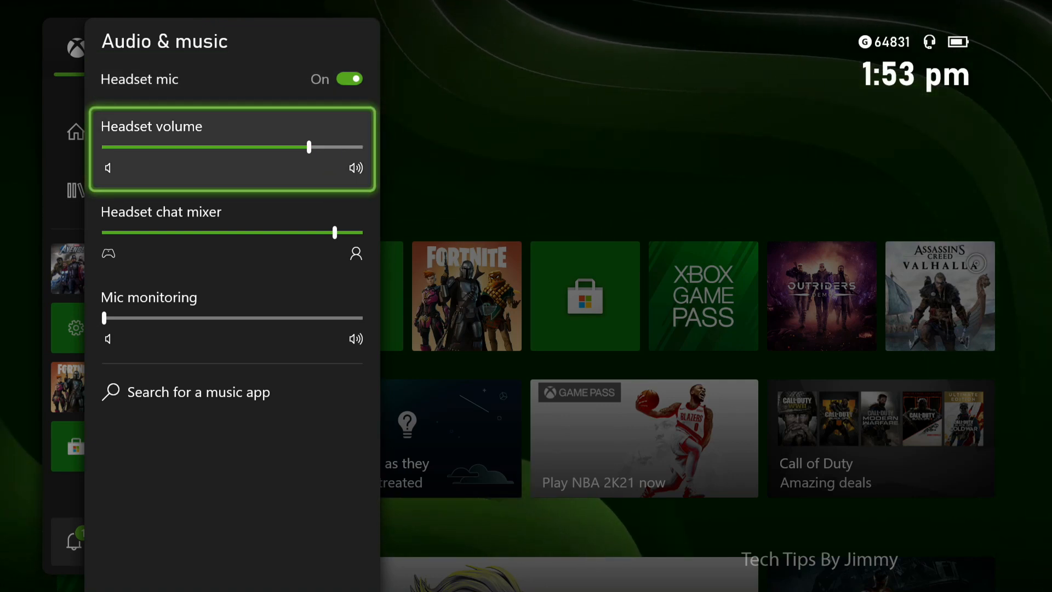
{"action": "left_click_drag", "start_coordinate": [309, 147], "coordinate": [362, 147]}
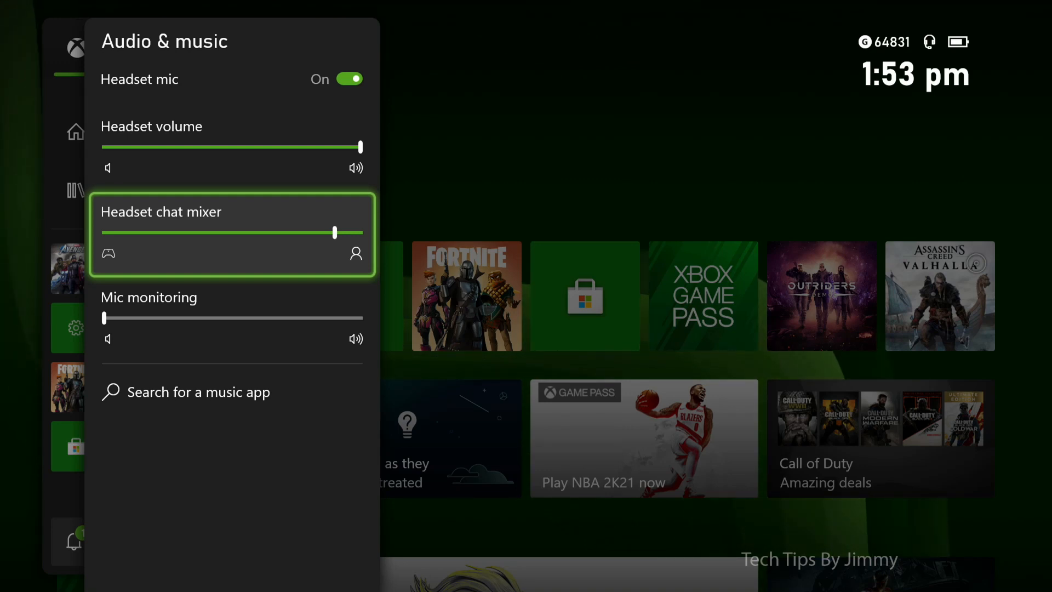
- Sweep the headset chat mixer between game and chat, settling about three-quarters toward chat
{"action": "left_click_drag", "start_coordinate": [335, 233], "coordinate": [308, 233]}
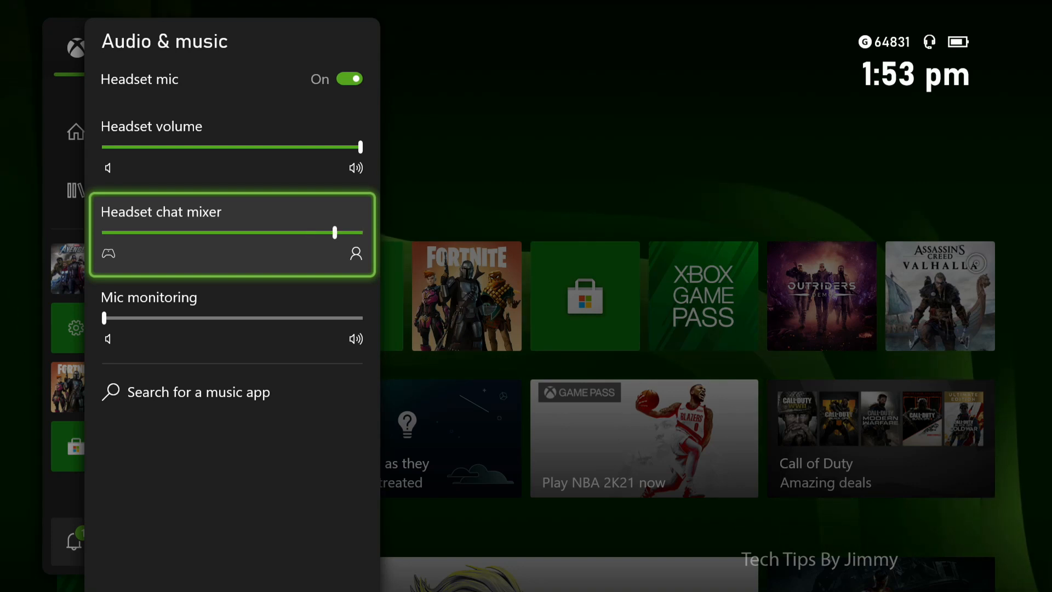
{"action": "left_click_drag", "start_coordinate": [336, 233], "coordinate": [361, 233]}
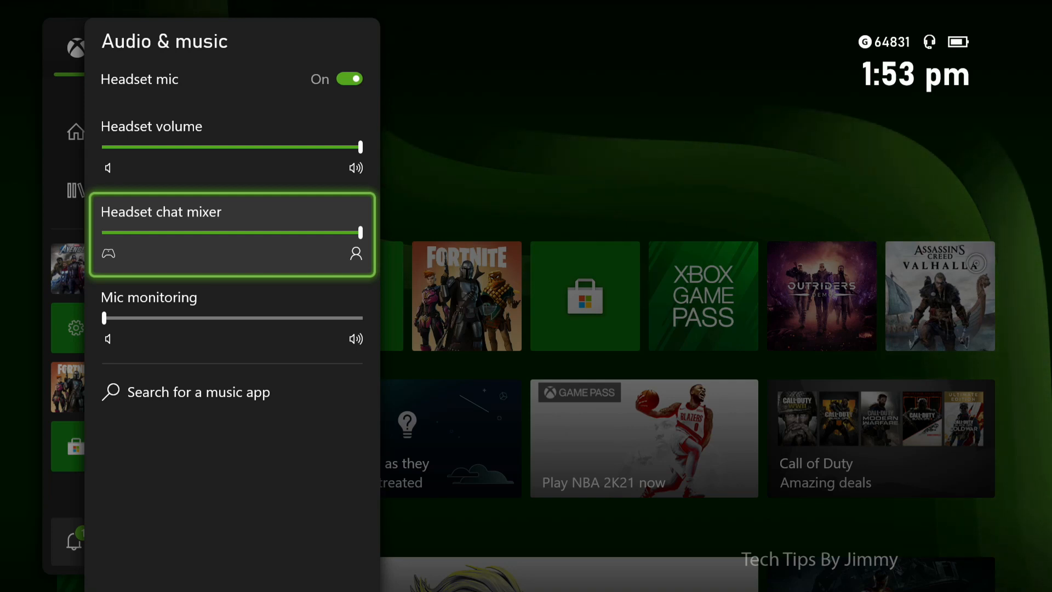
{"action": "left_click_drag", "start_coordinate": [358, 233], "coordinate": [262, 234]}
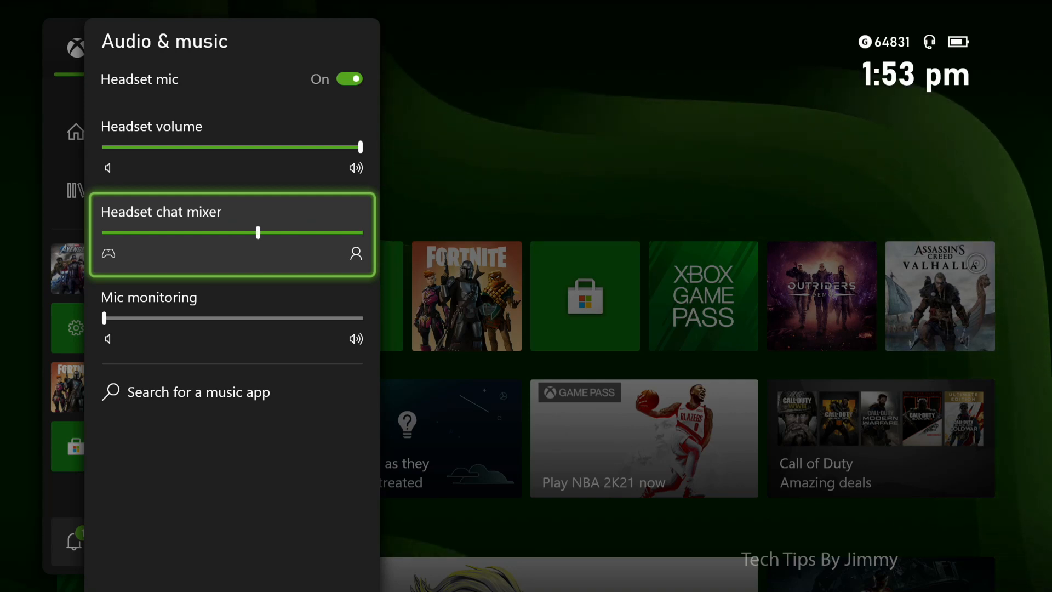
{"action": "left_click_drag", "start_coordinate": [262, 233], "coordinate": [181, 233]}
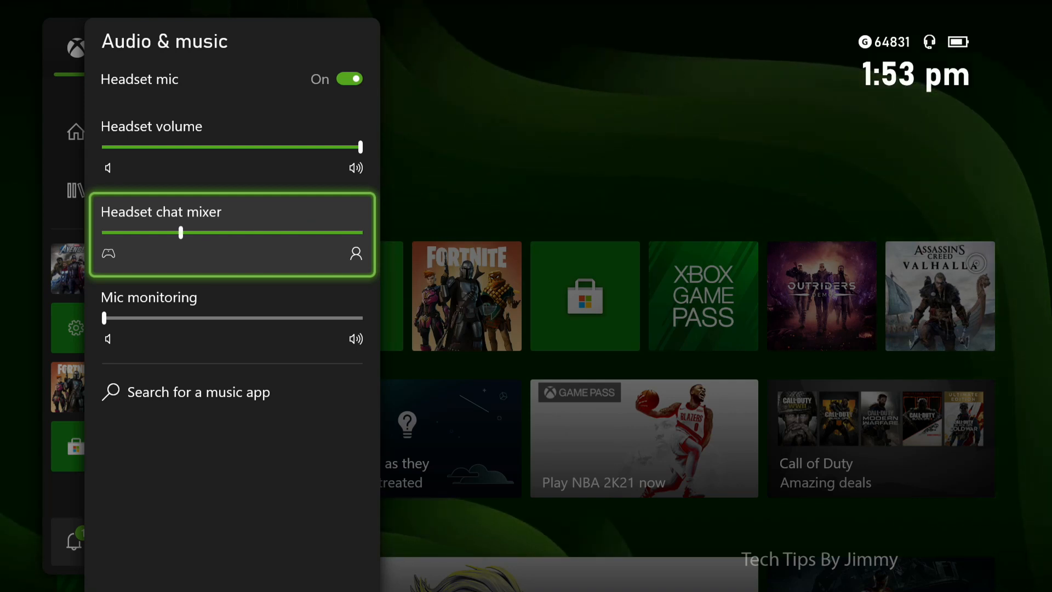
{"action": "left_click_drag", "start_coordinate": [182, 233], "coordinate": [104, 233]}
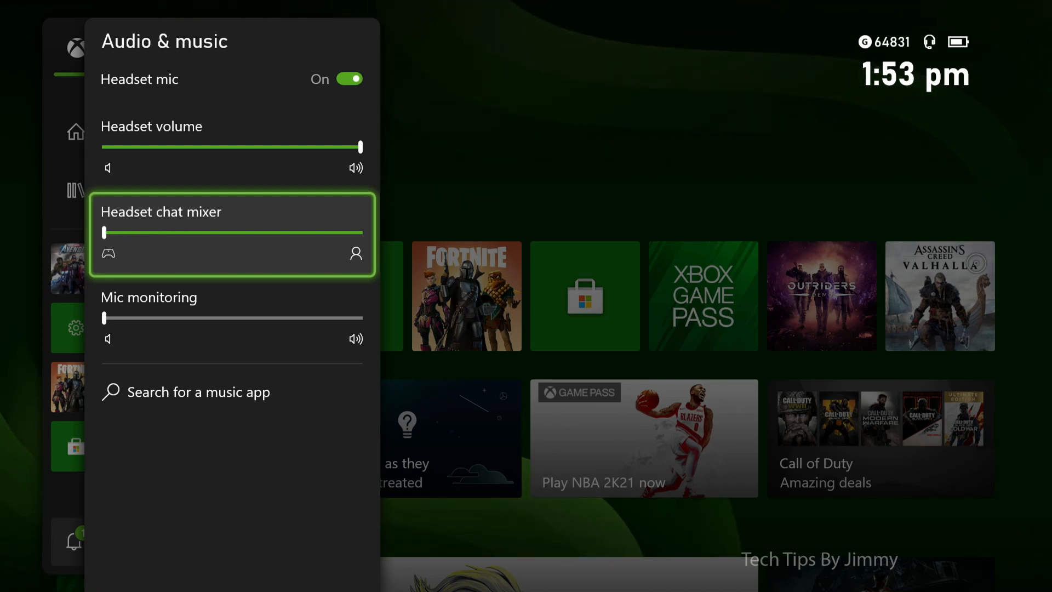
{"action": "left_click_drag", "start_coordinate": [108, 233], "coordinate": [252, 233]}
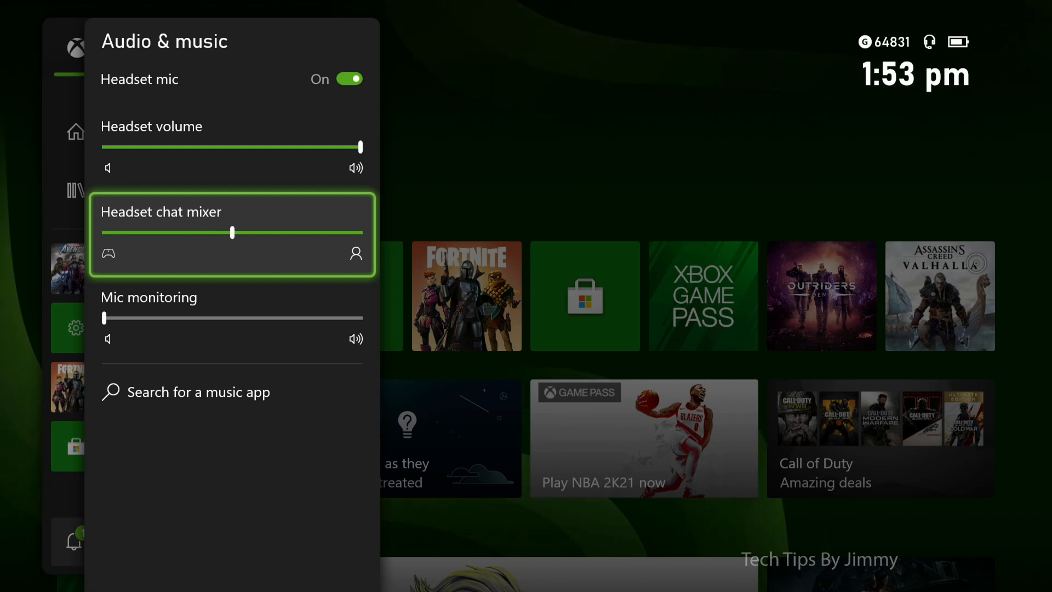
{"action": "left_click_drag", "start_coordinate": [251, 233], "coordinate": [279, 233]}
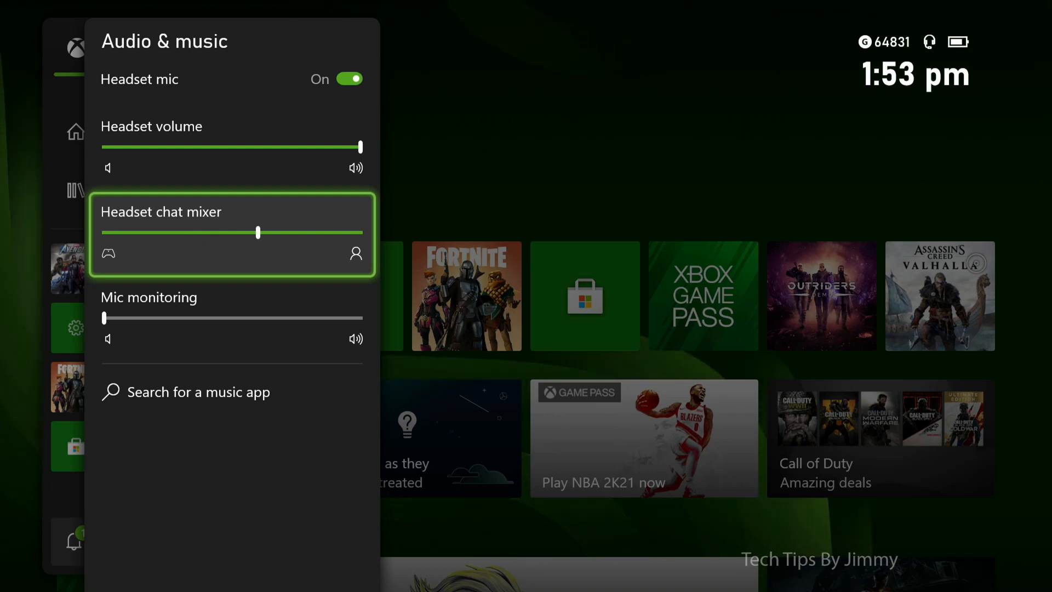
{"action": "left_click_drag", "start_coordinate": [262, 233], "coordinate": [283, 233]}
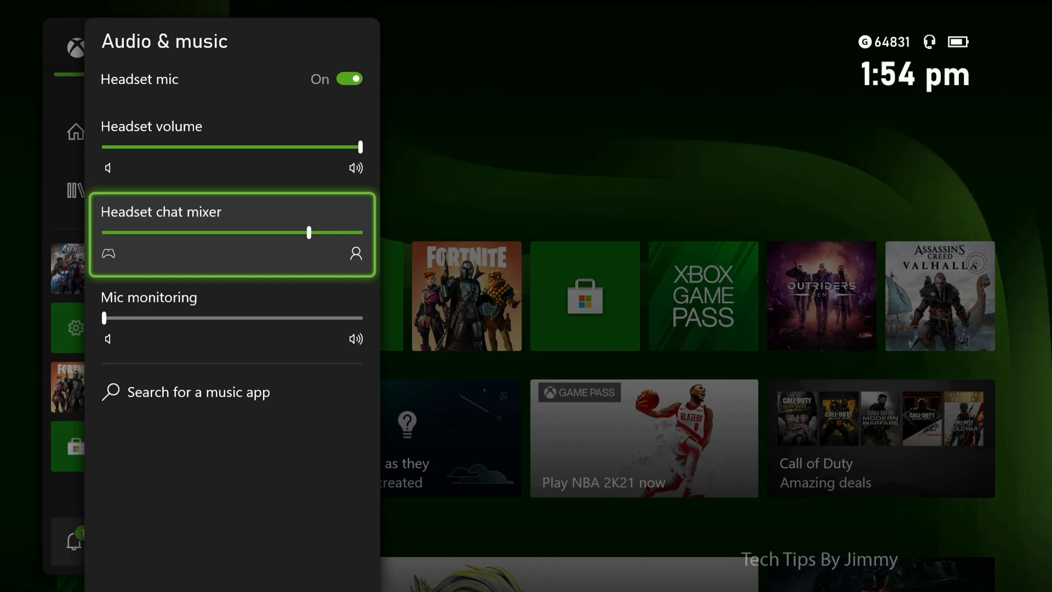
{"action": "key", "text": "Down"}
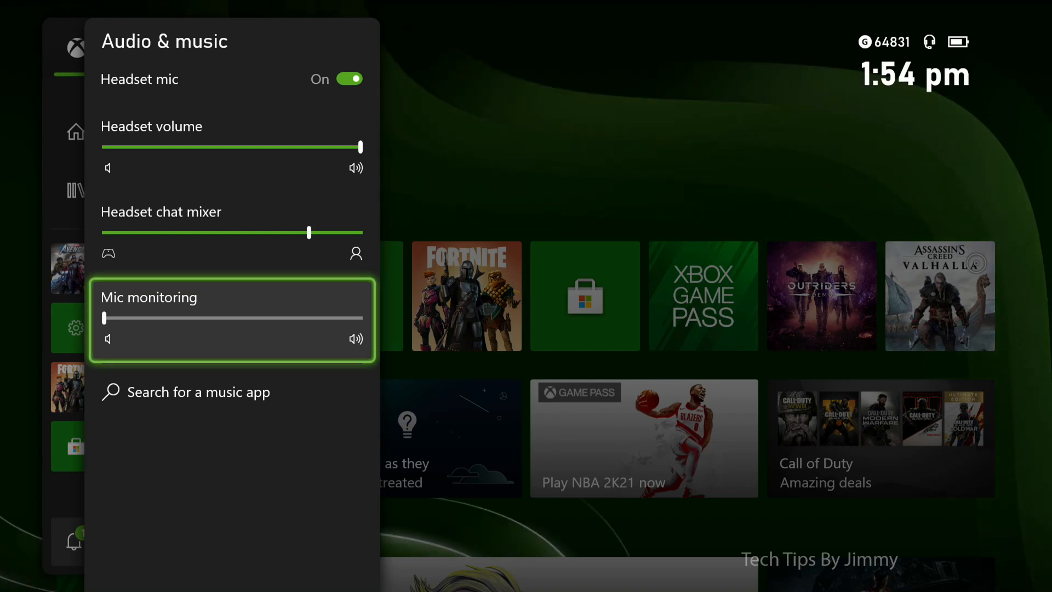
{"action": "left_click_drag", "start_coordinate": [105, 318], "coordinate": [167, 318]}
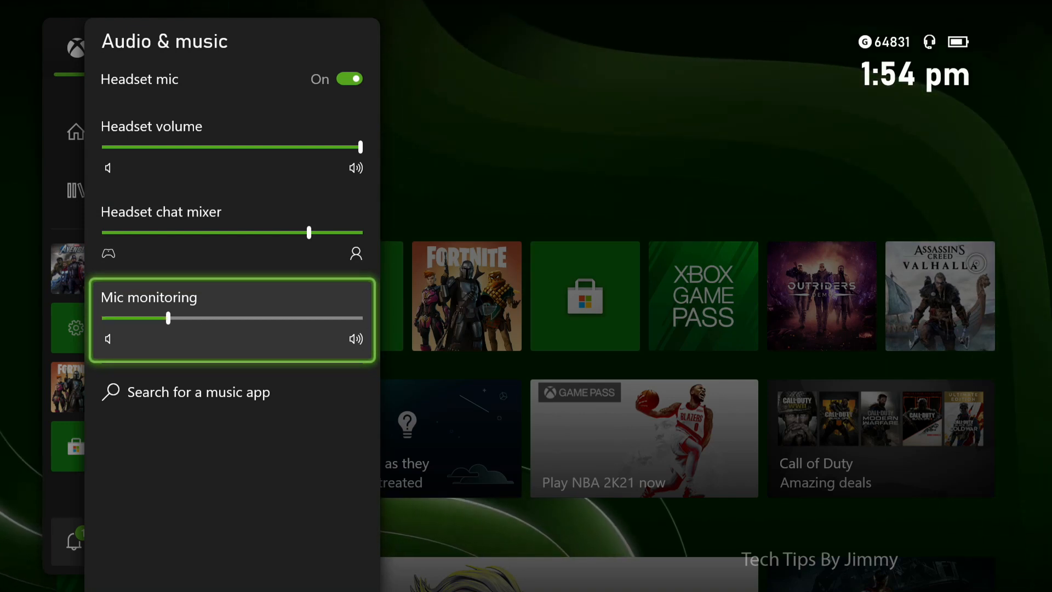
{"action": "left_click_drag", "start_coordinate": [167, 318], "coordinate": [356, 318]}
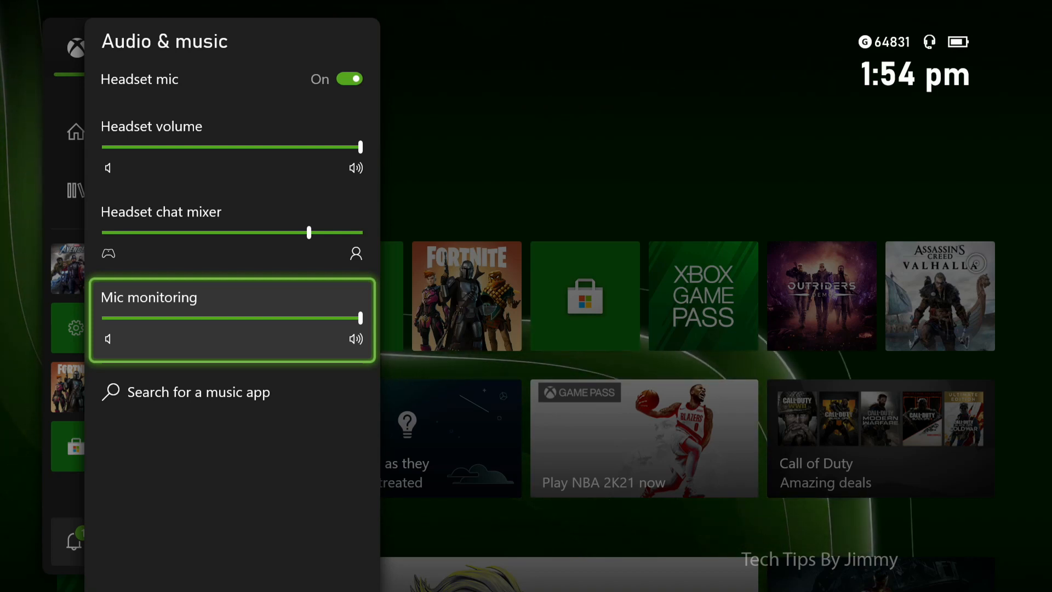
{"action": "left_click_drag", "start_coordinate": [361, 318], "coordinate": [105, 318]}
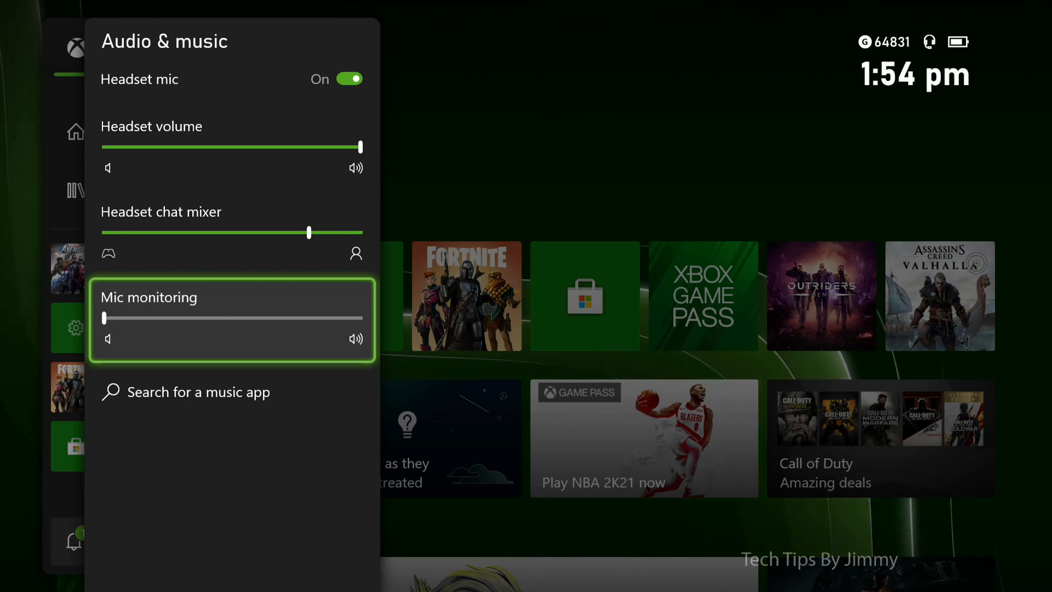